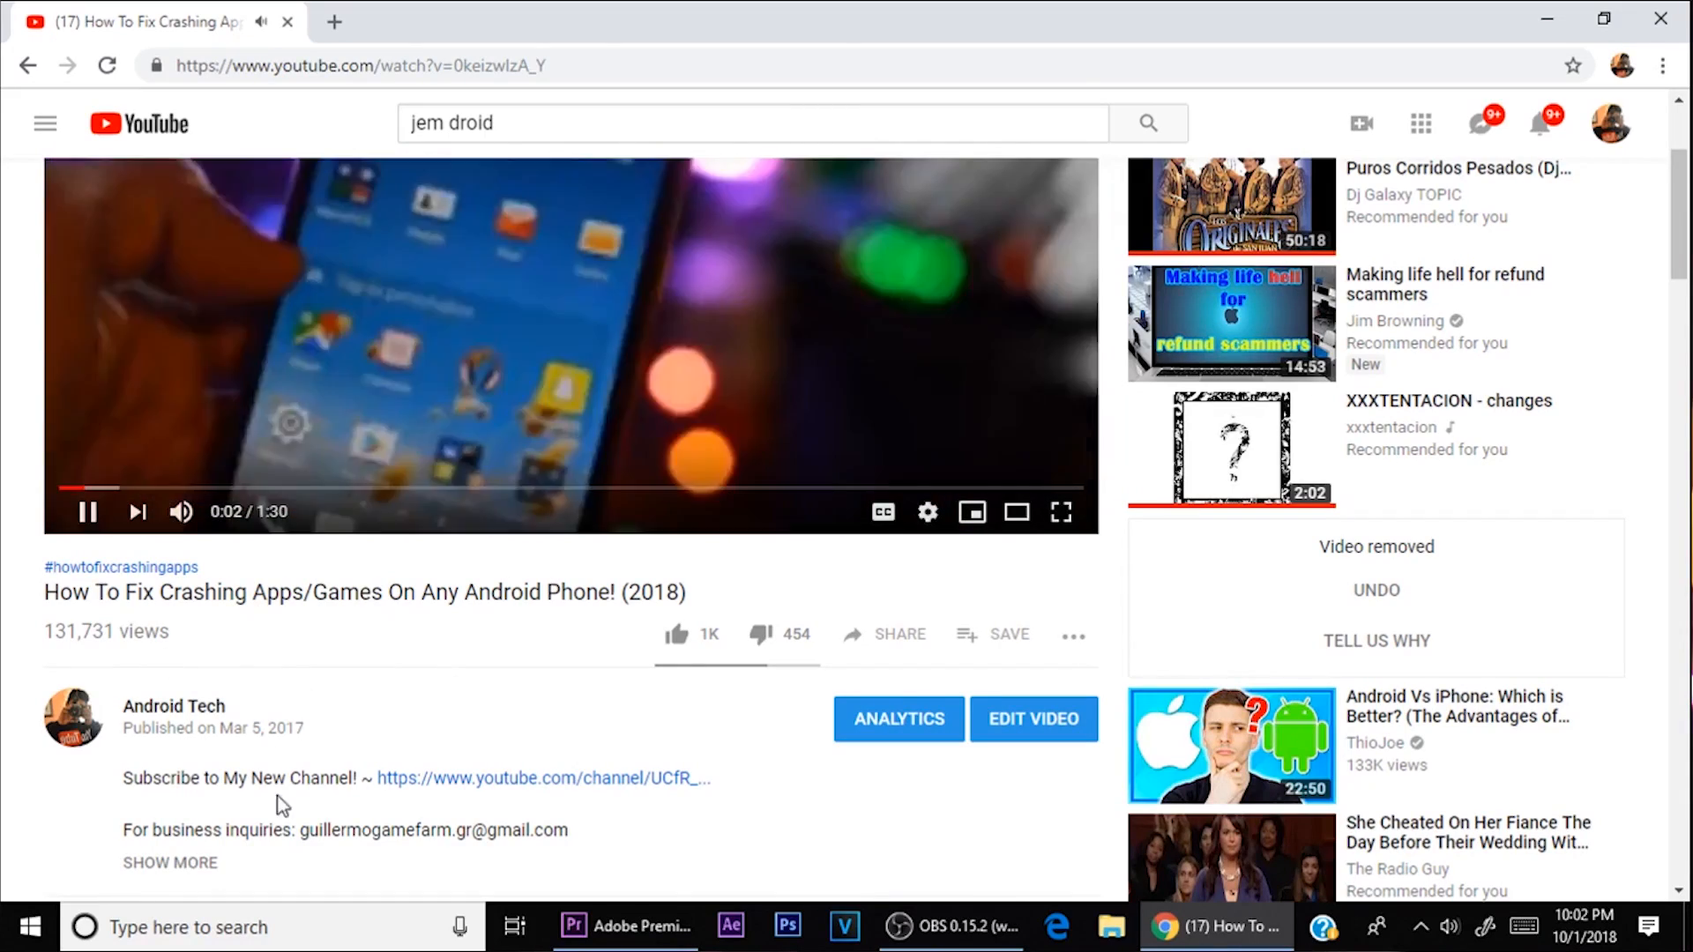
Leave the video page and enter Android Settings
key("ctrl+a")
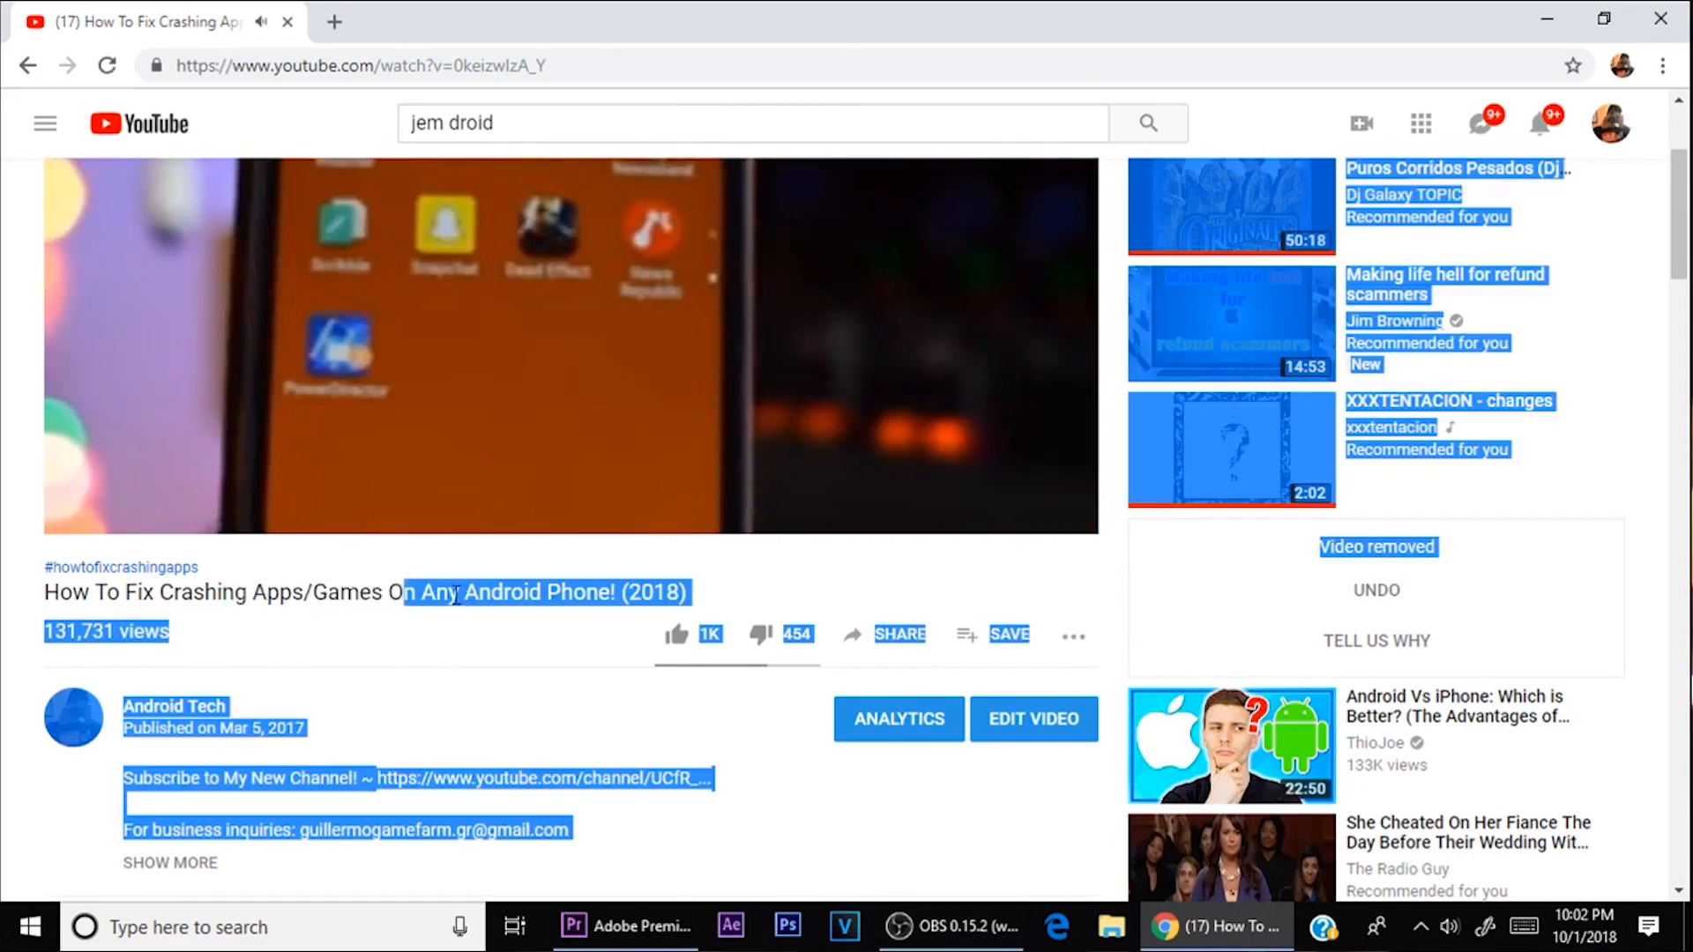
left_click(961, 827)
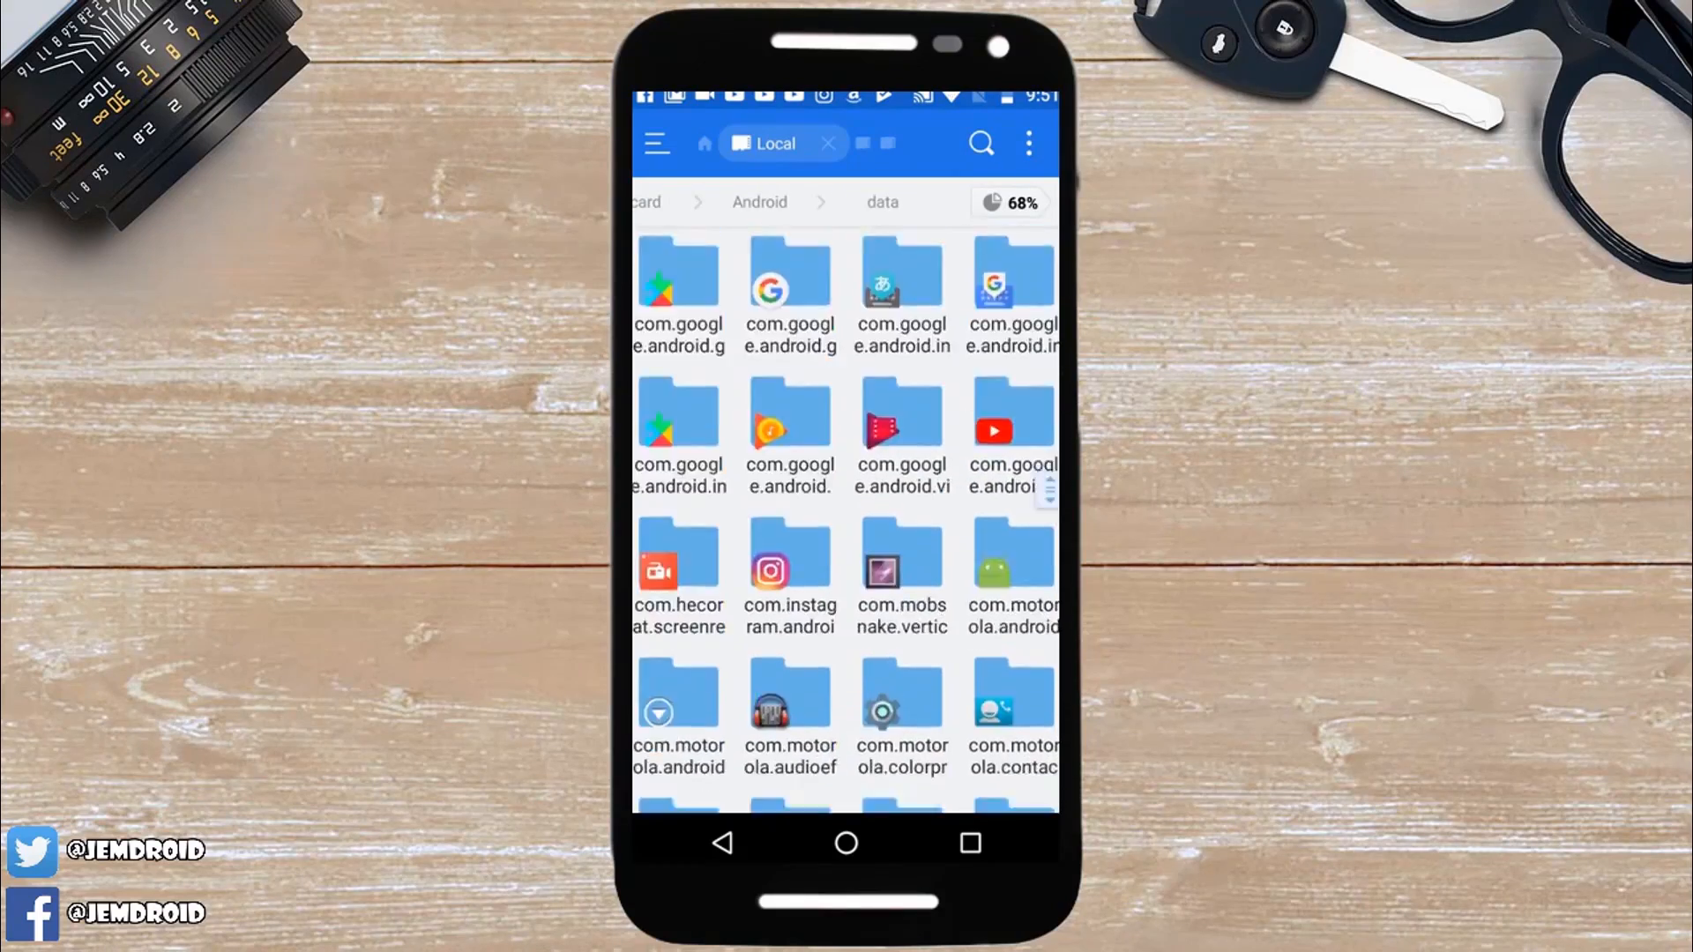
left_click(790, 567)
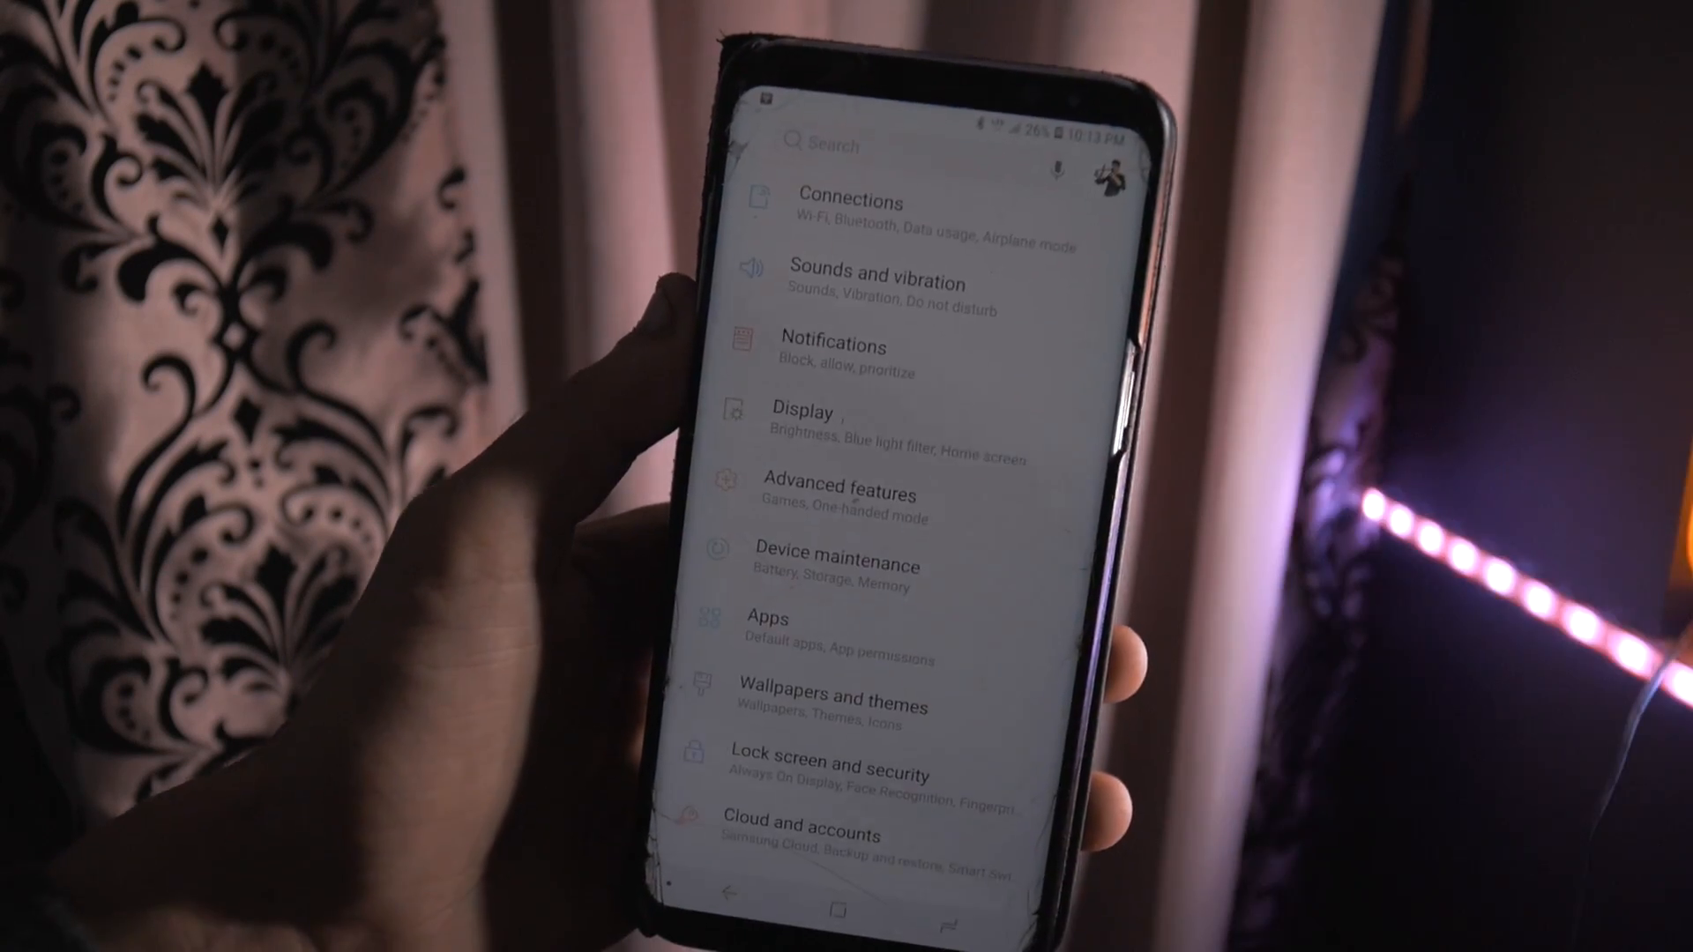
Scroll the installed apps list and open Instagram's app info page
left_click(767, 619)
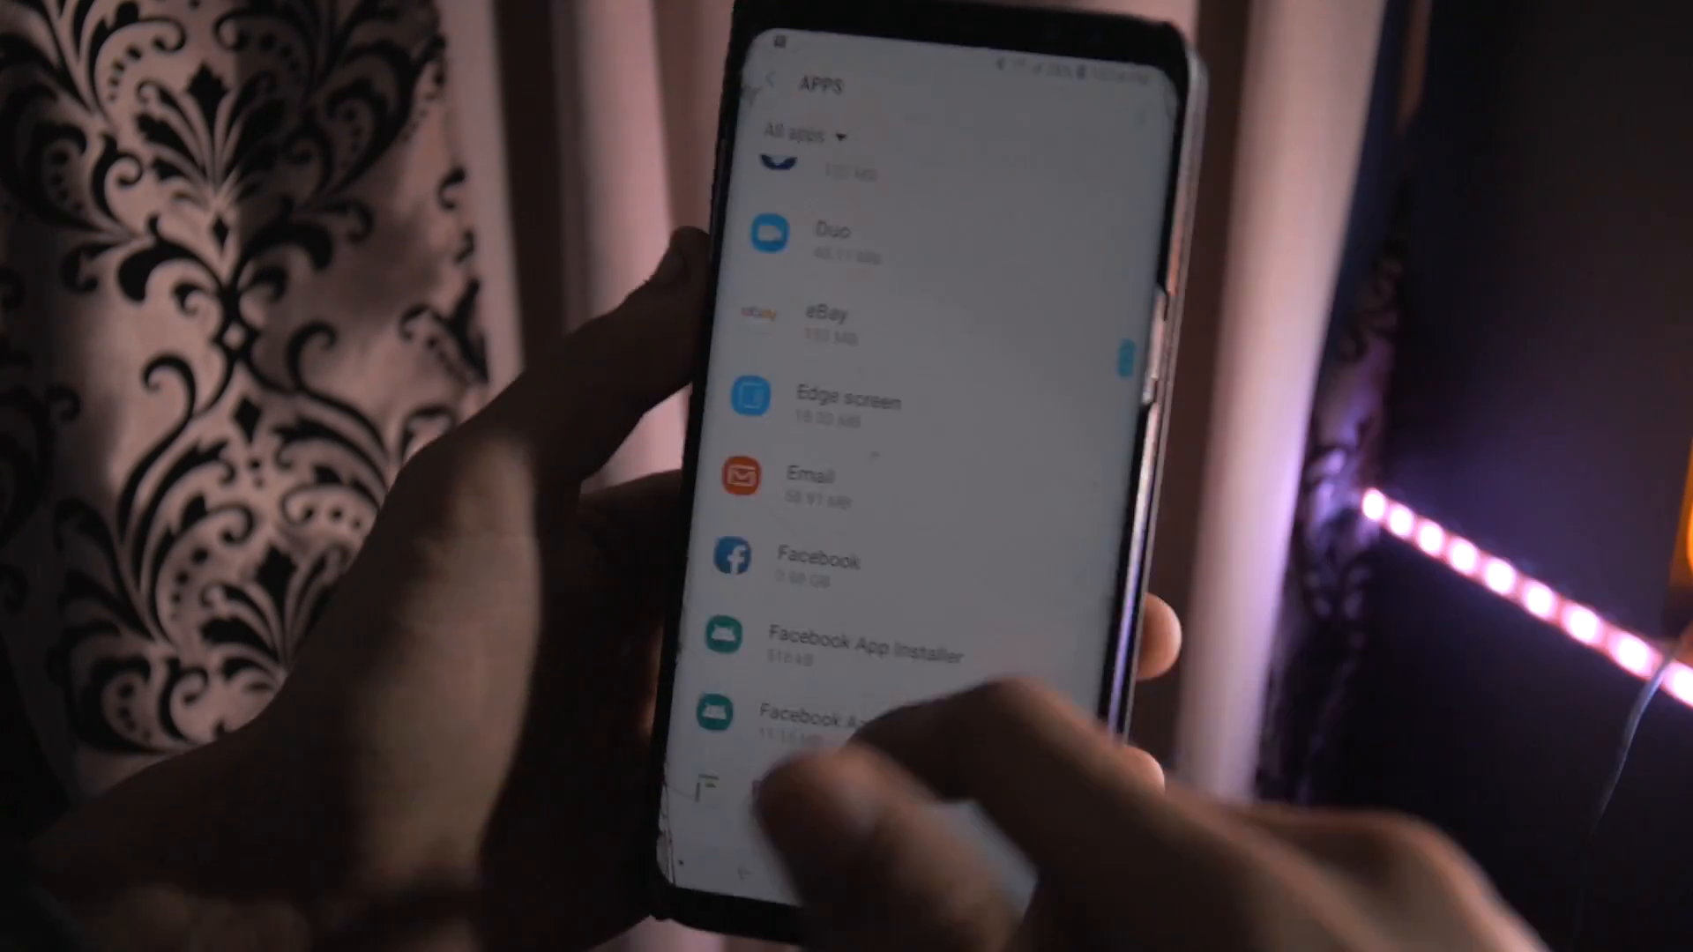
scroll("down", 3)
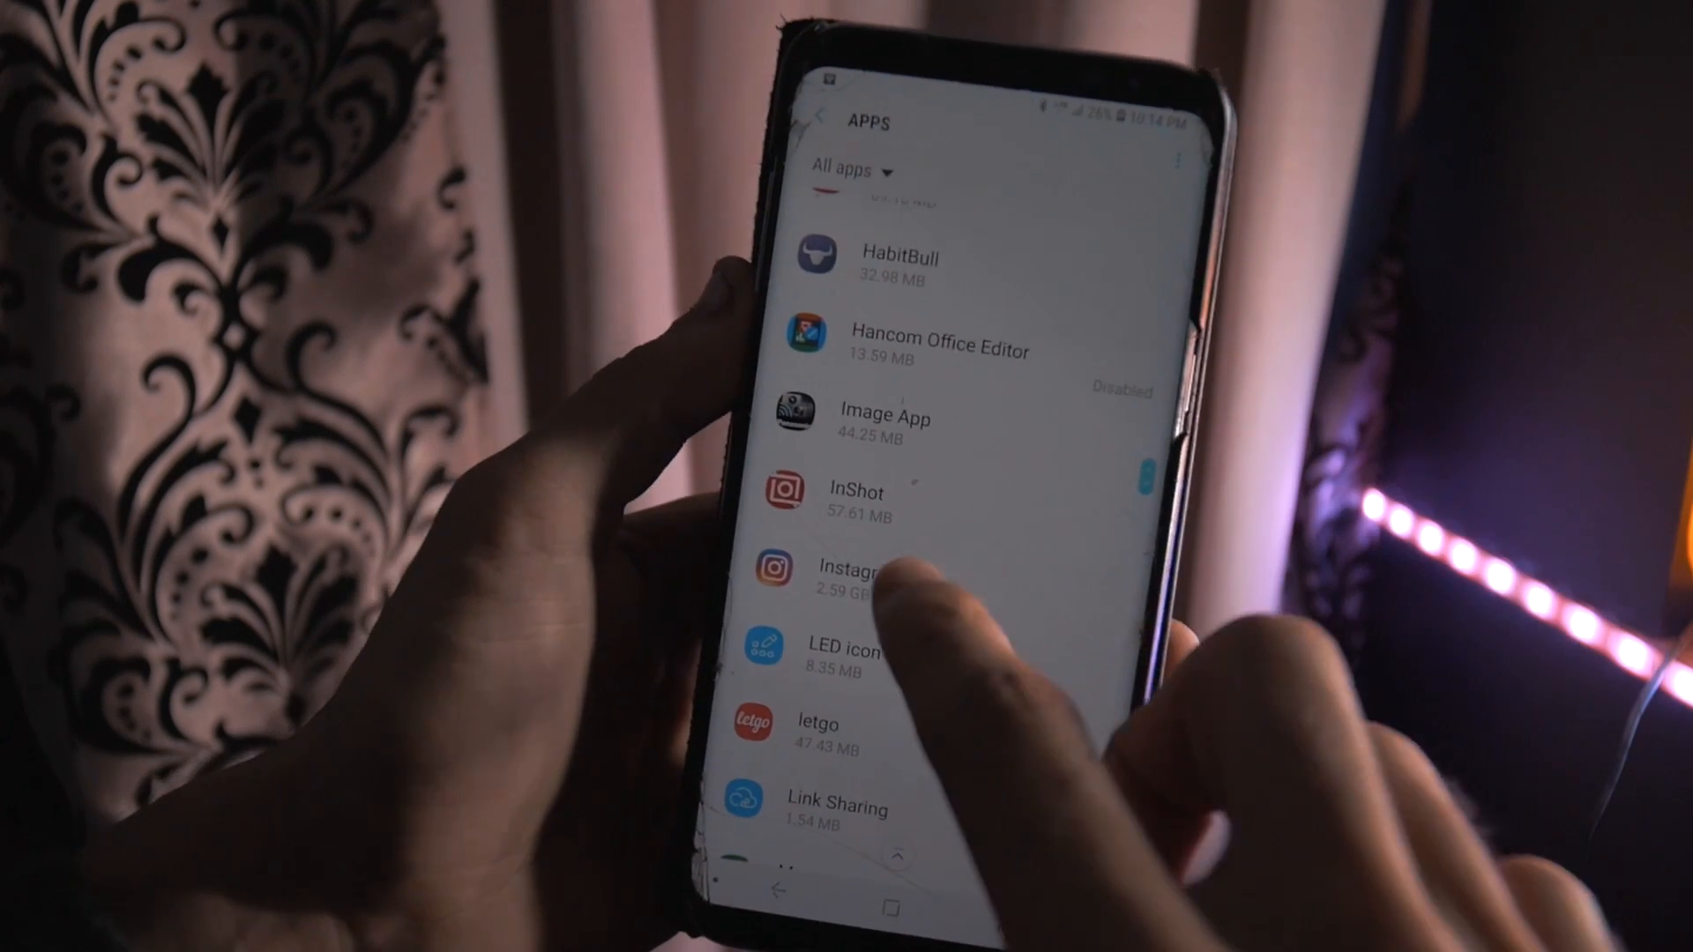
left_click(852, 572)
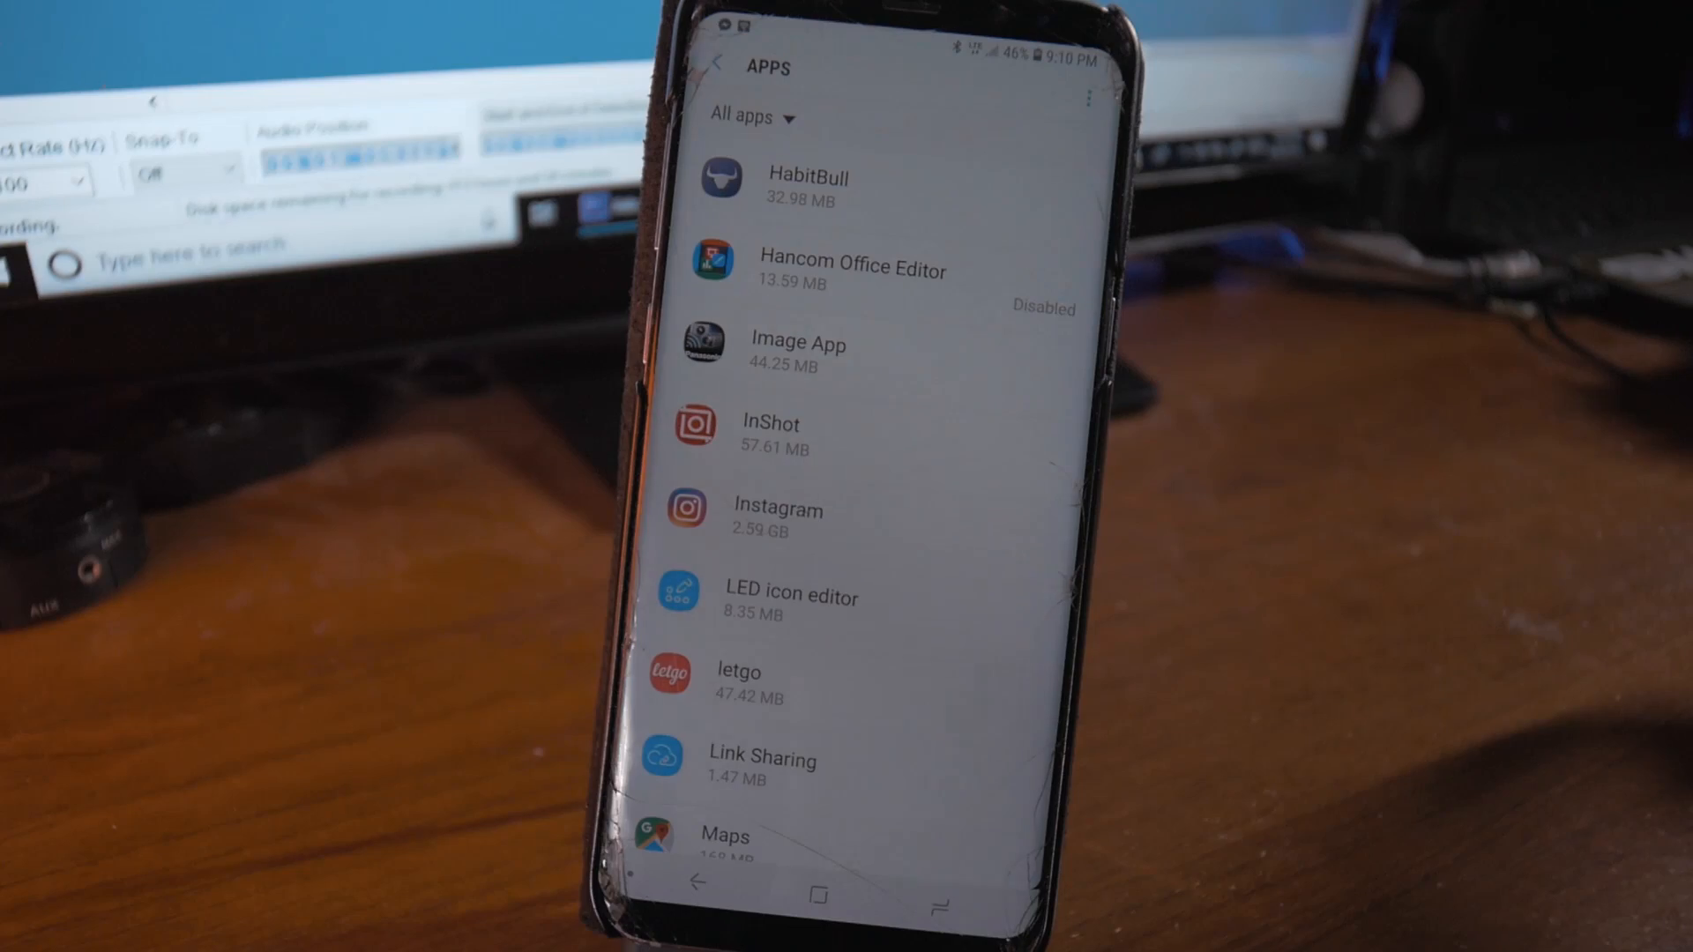
left_click(778, 509)
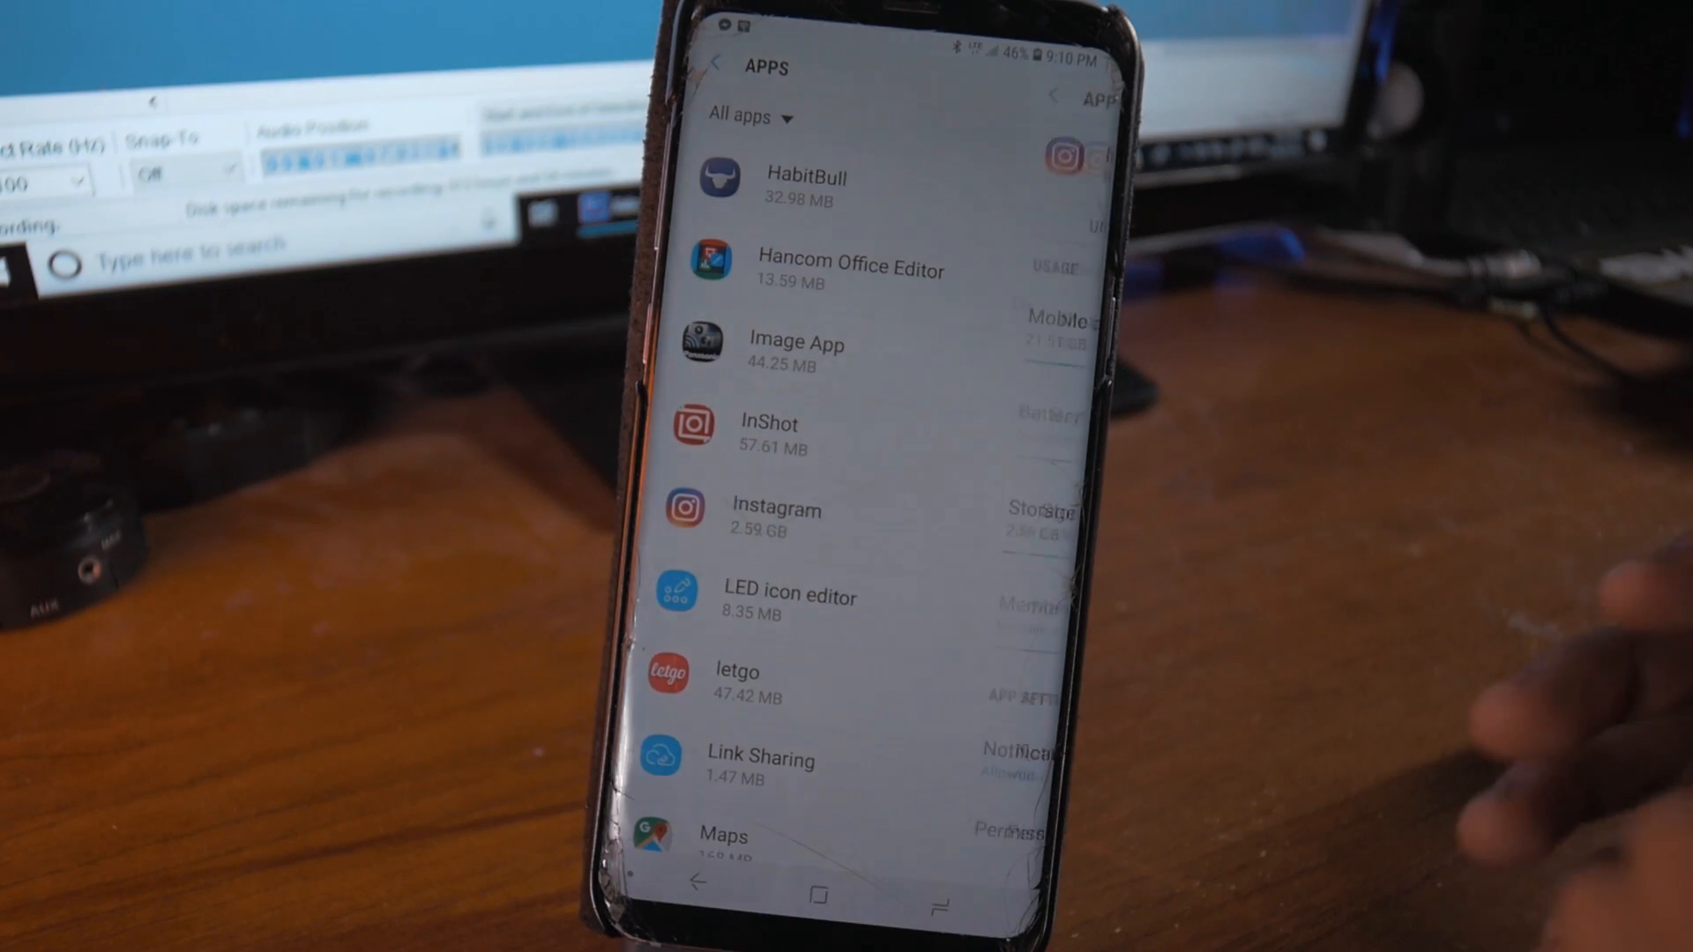
left_click(775, 510)
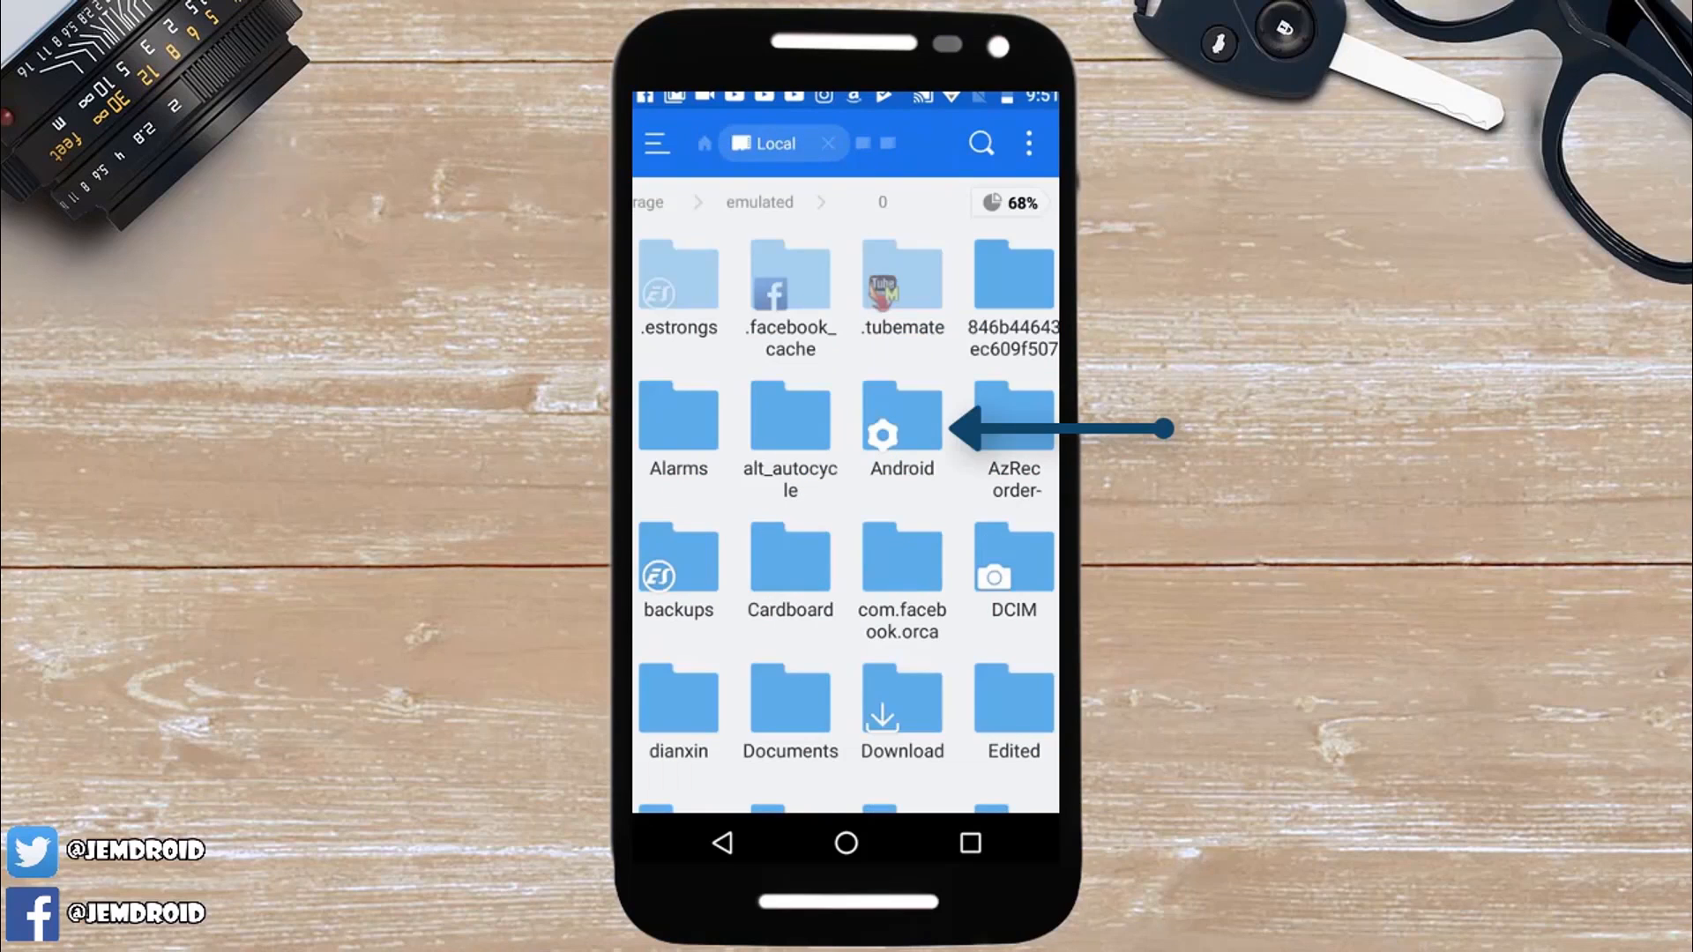
Go from the Android folder into Instagram's ExoPlayer-CacheDir cache folder
left_click(900, 422)
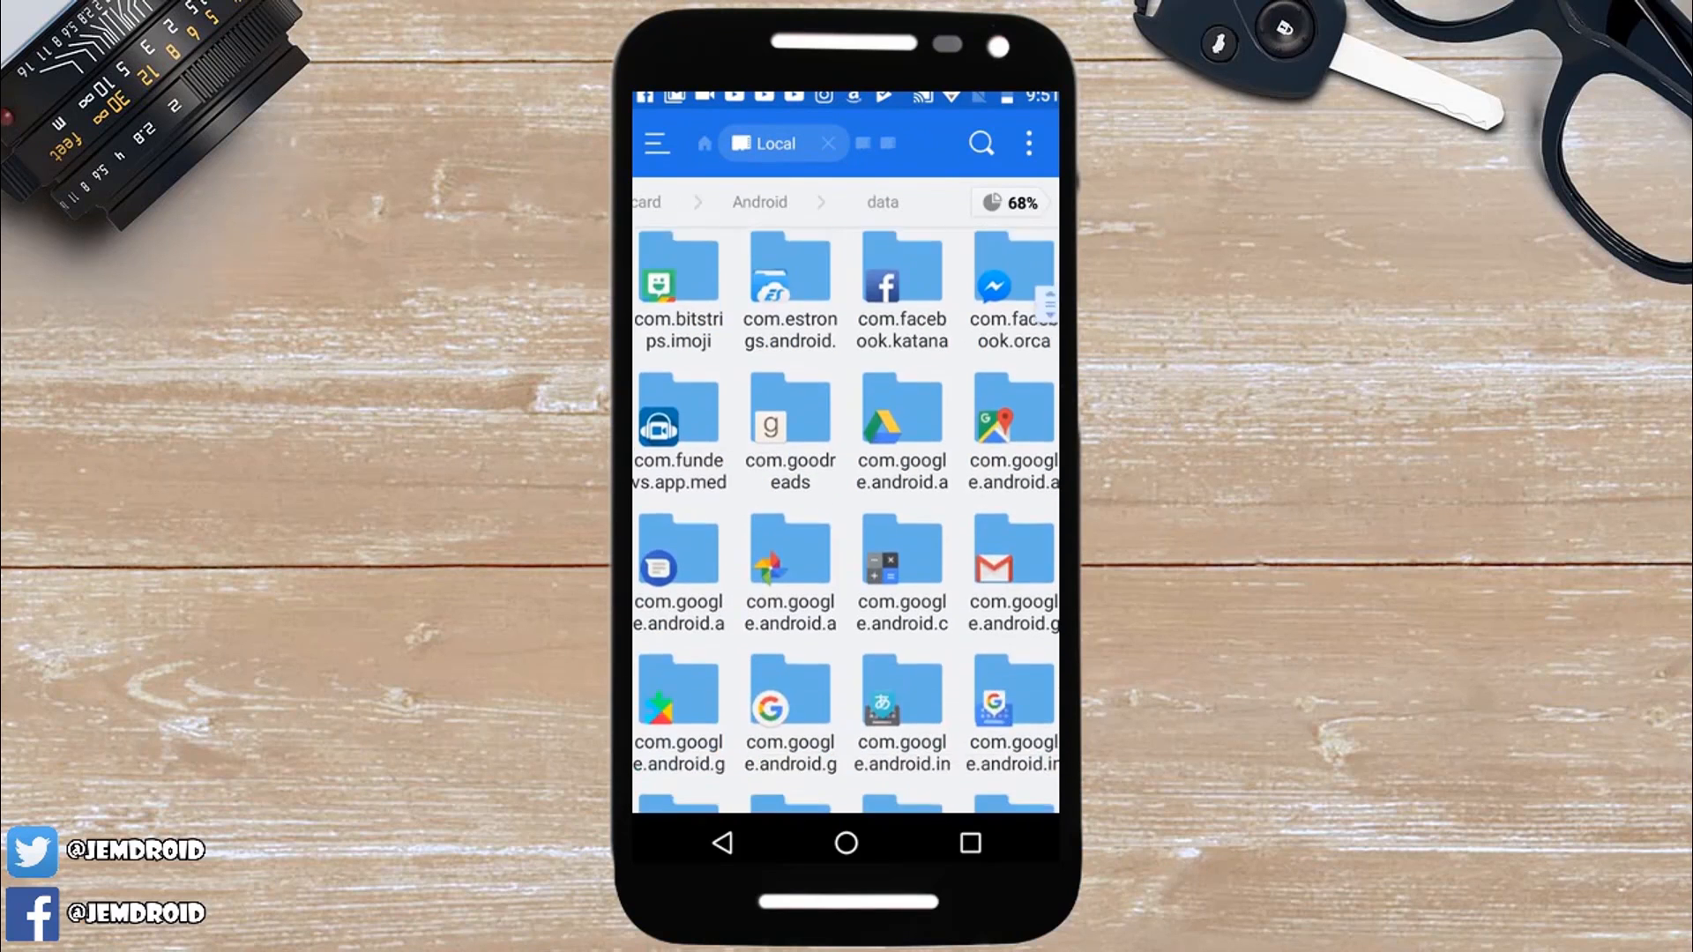
scroll("down", 3)
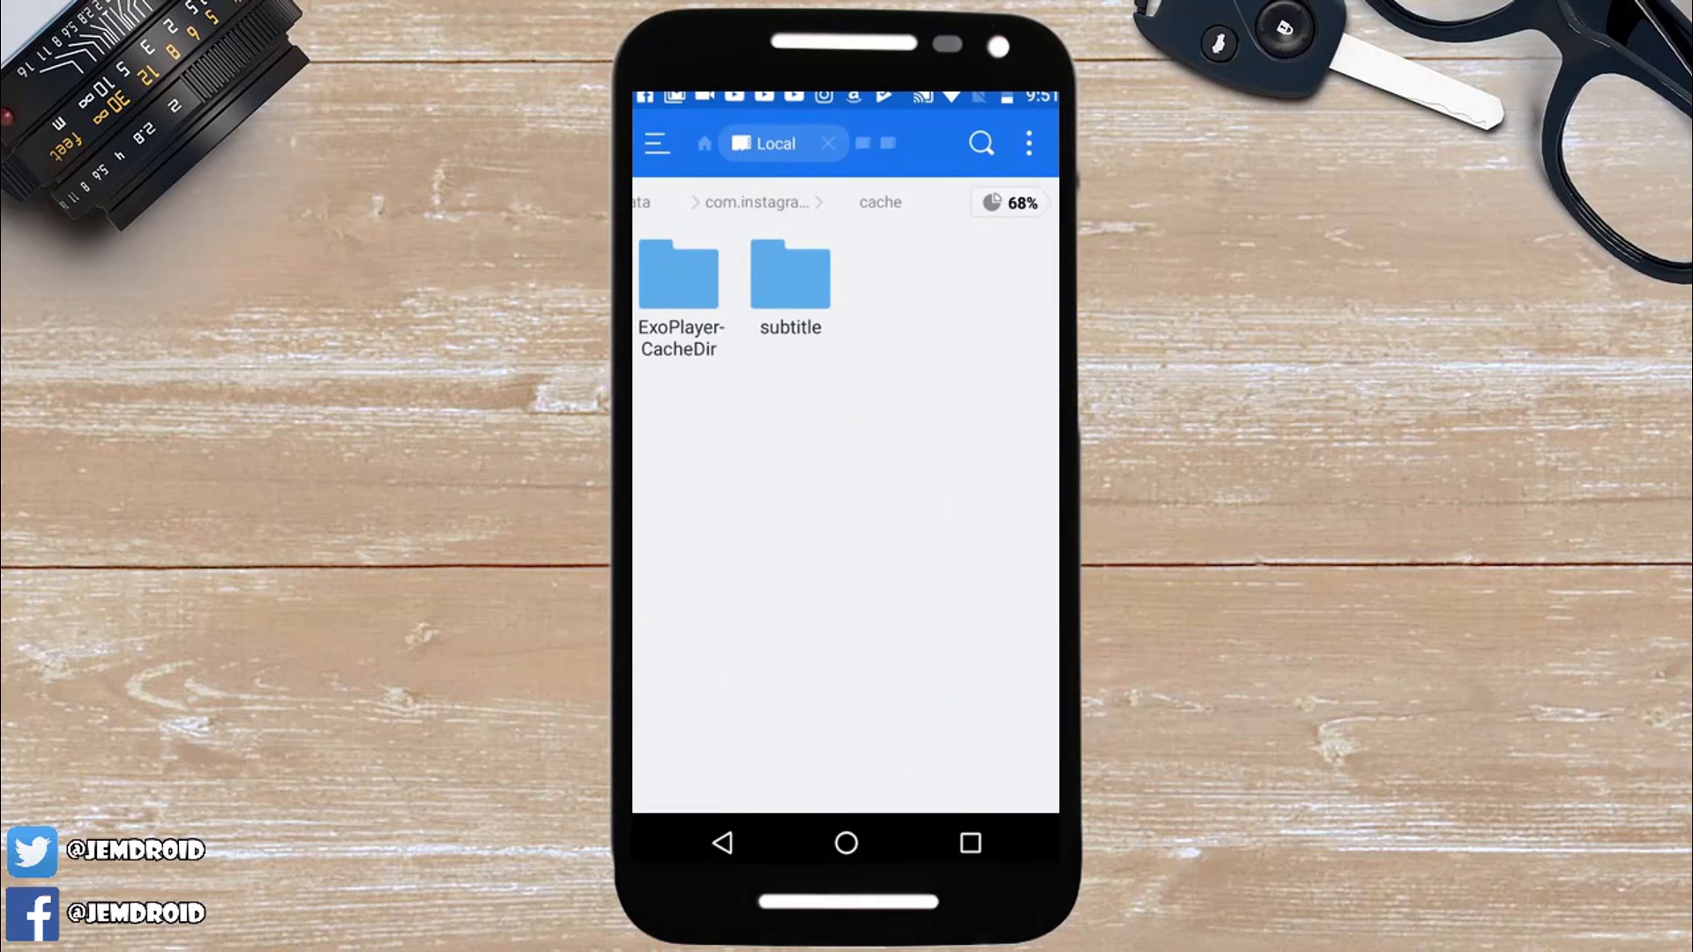
left_click(679, 275)
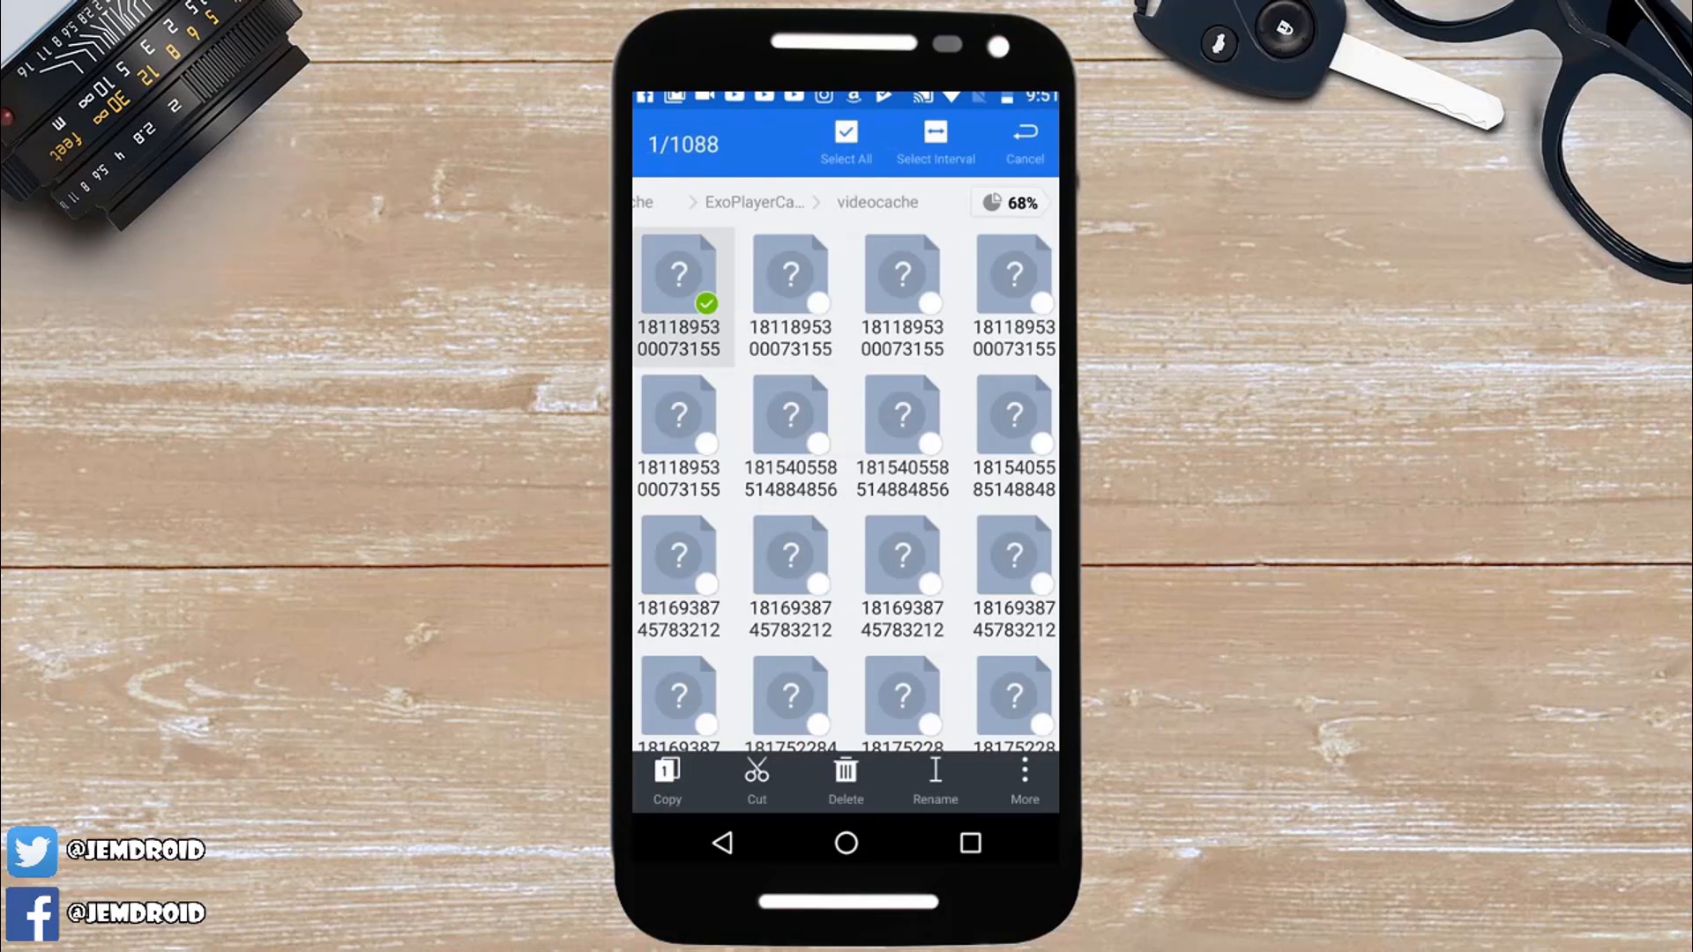
Select all 1,088 cache files, move them to the Recycle Bin, and hide progress
left_click(846, 141)
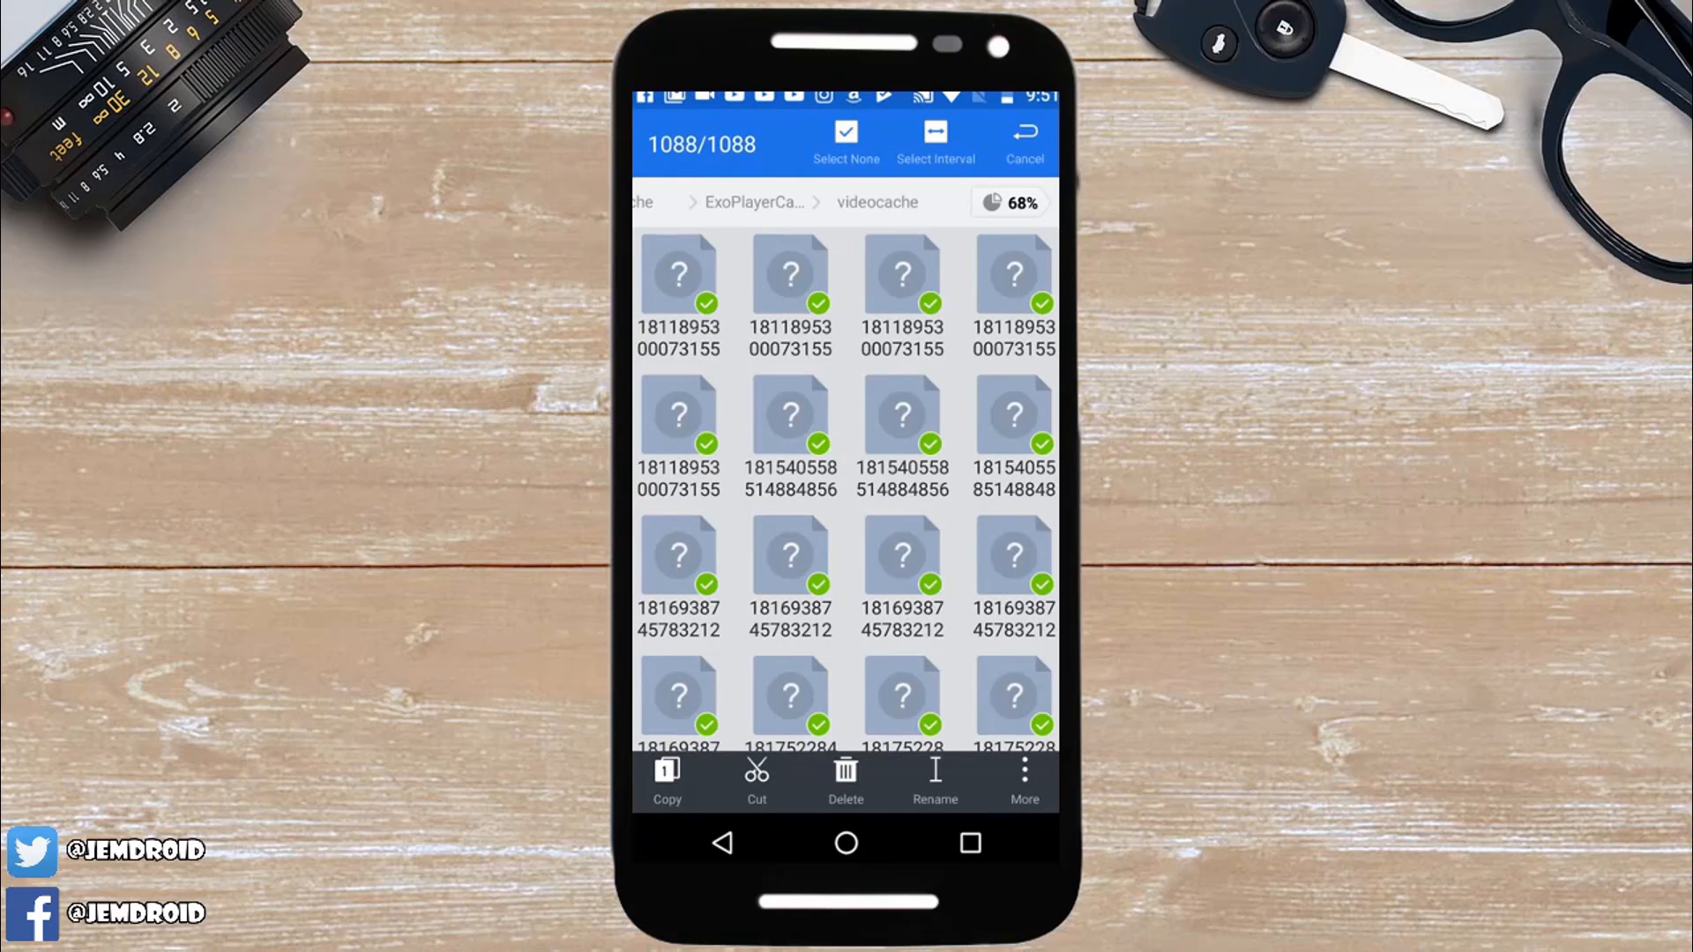
left_click(846, 778)
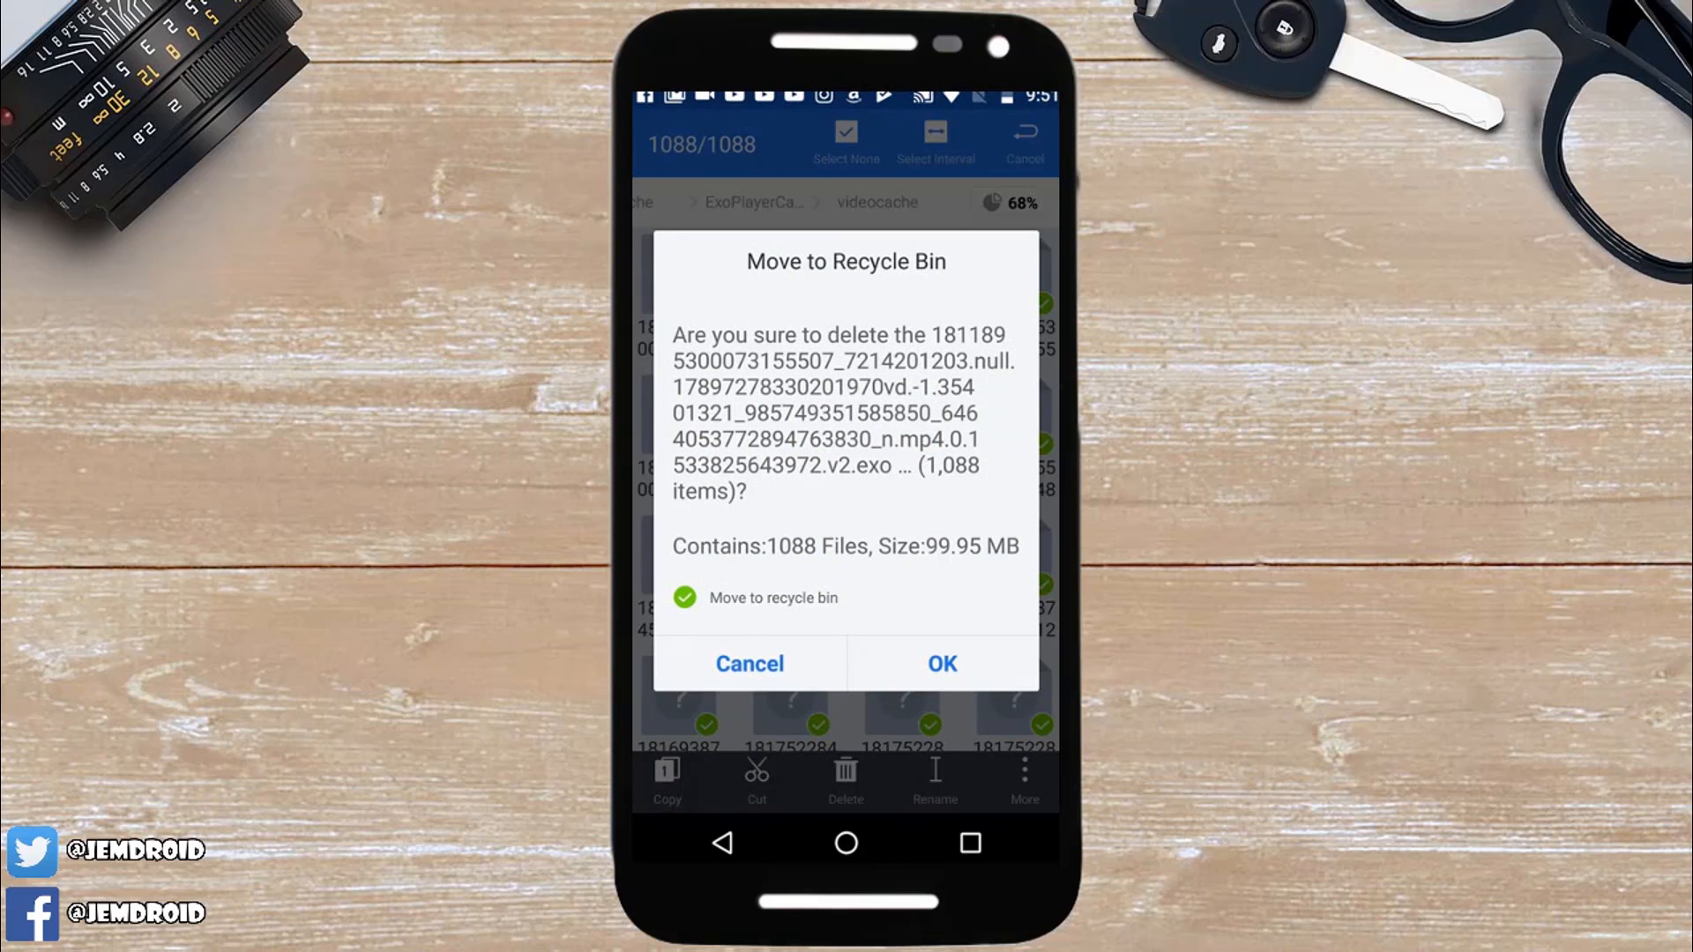
left_click(750, 663)
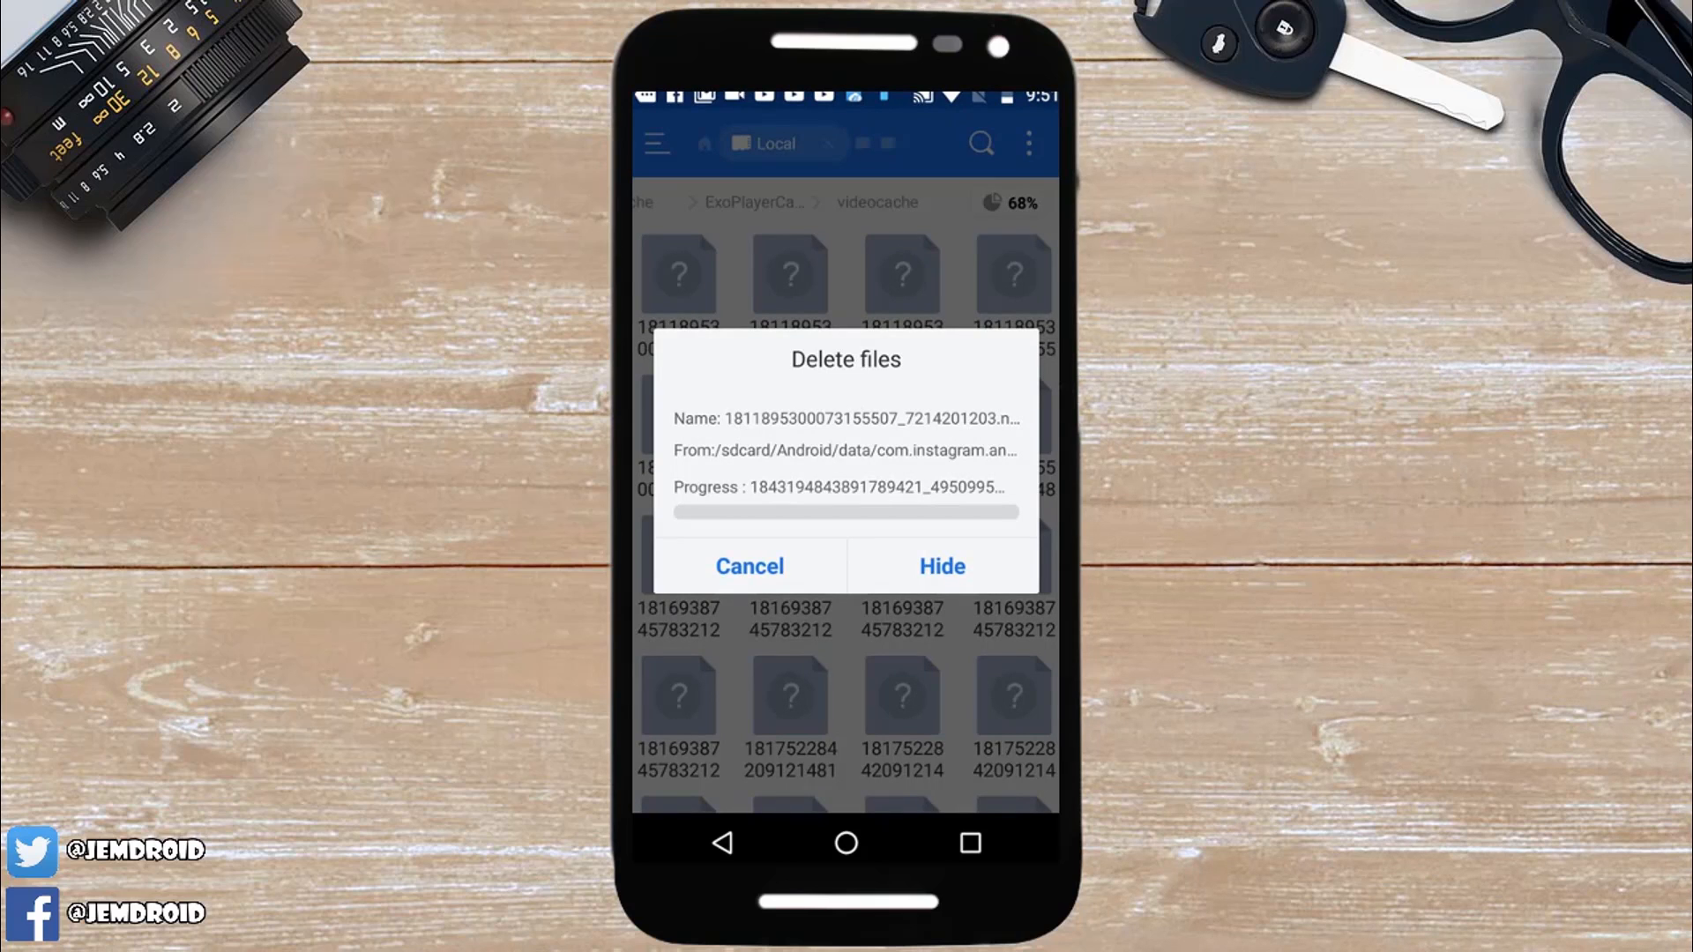
left_click(941, 567)
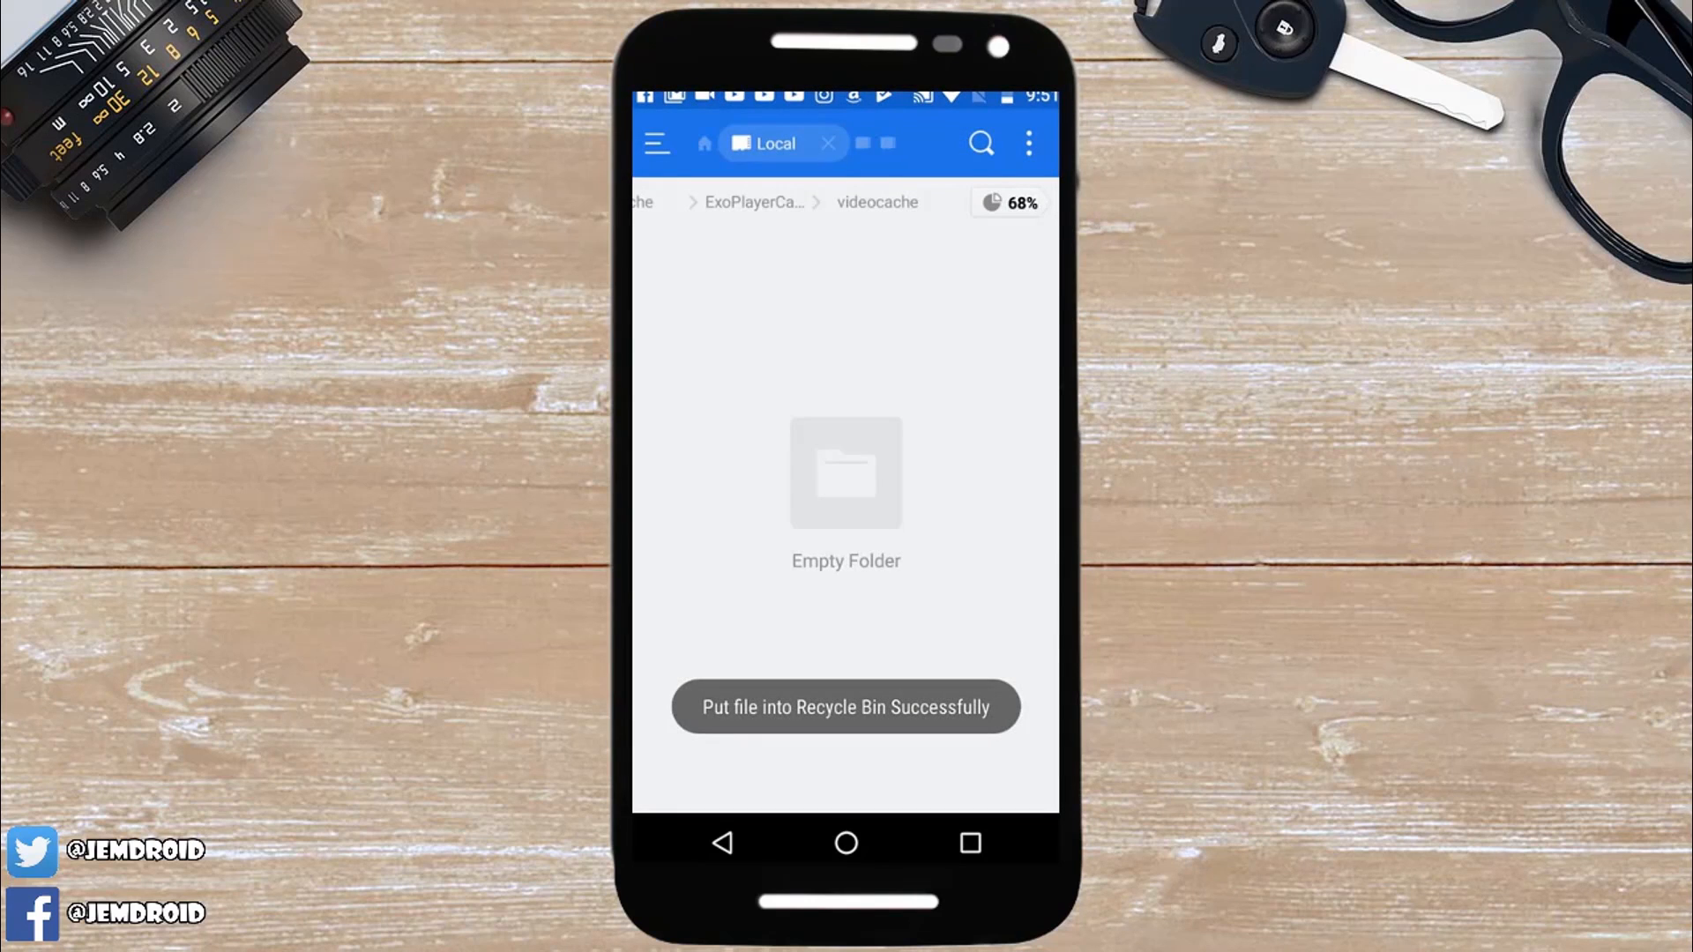